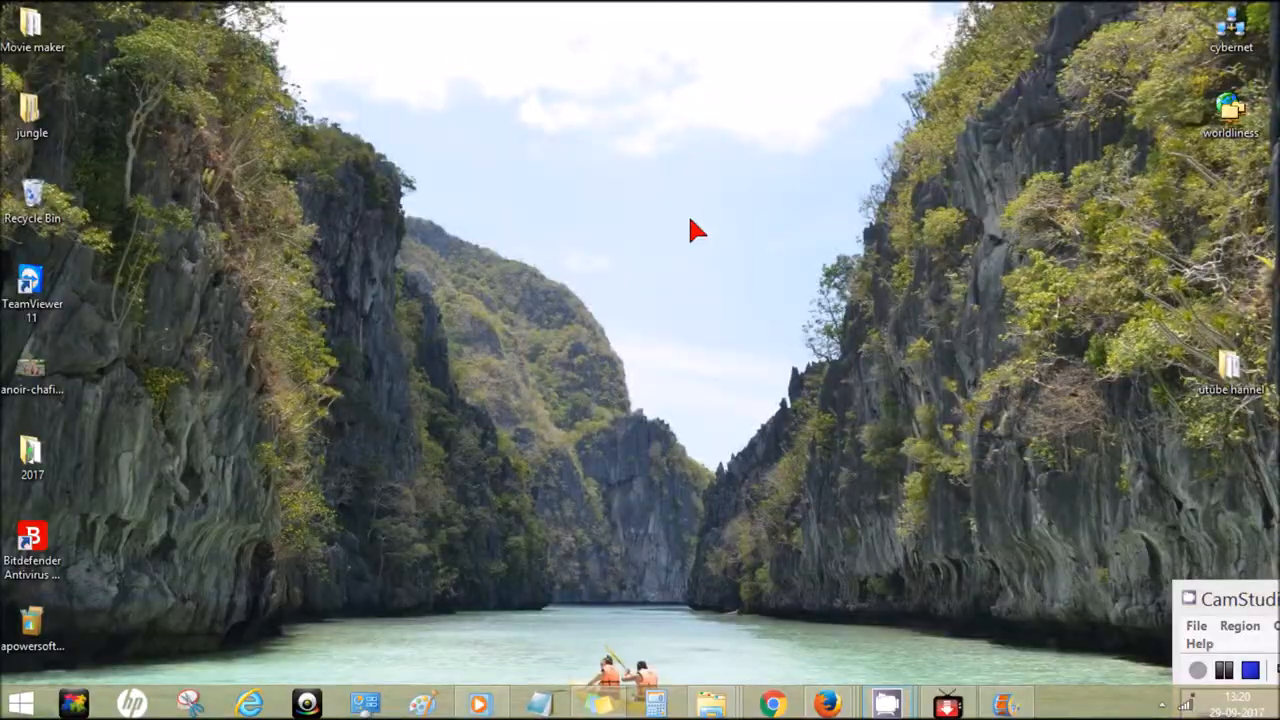
mouse_move(755, 289)
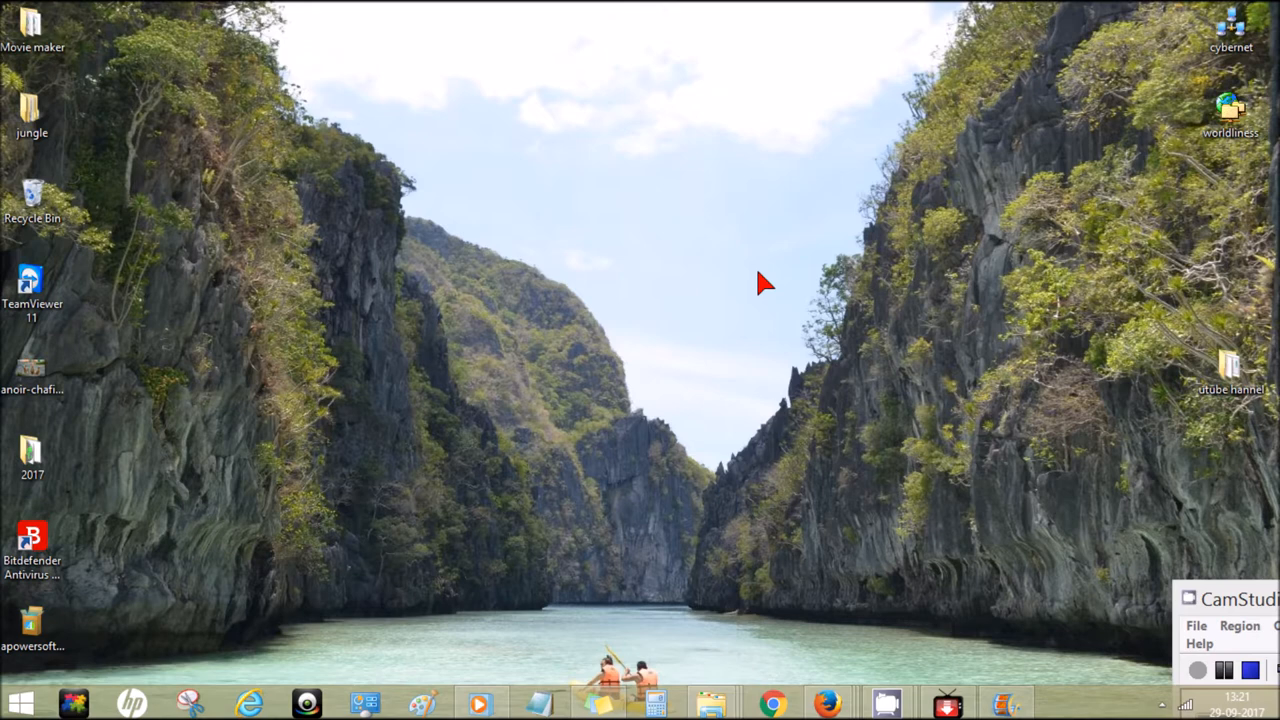
mouse_move(885, 707)
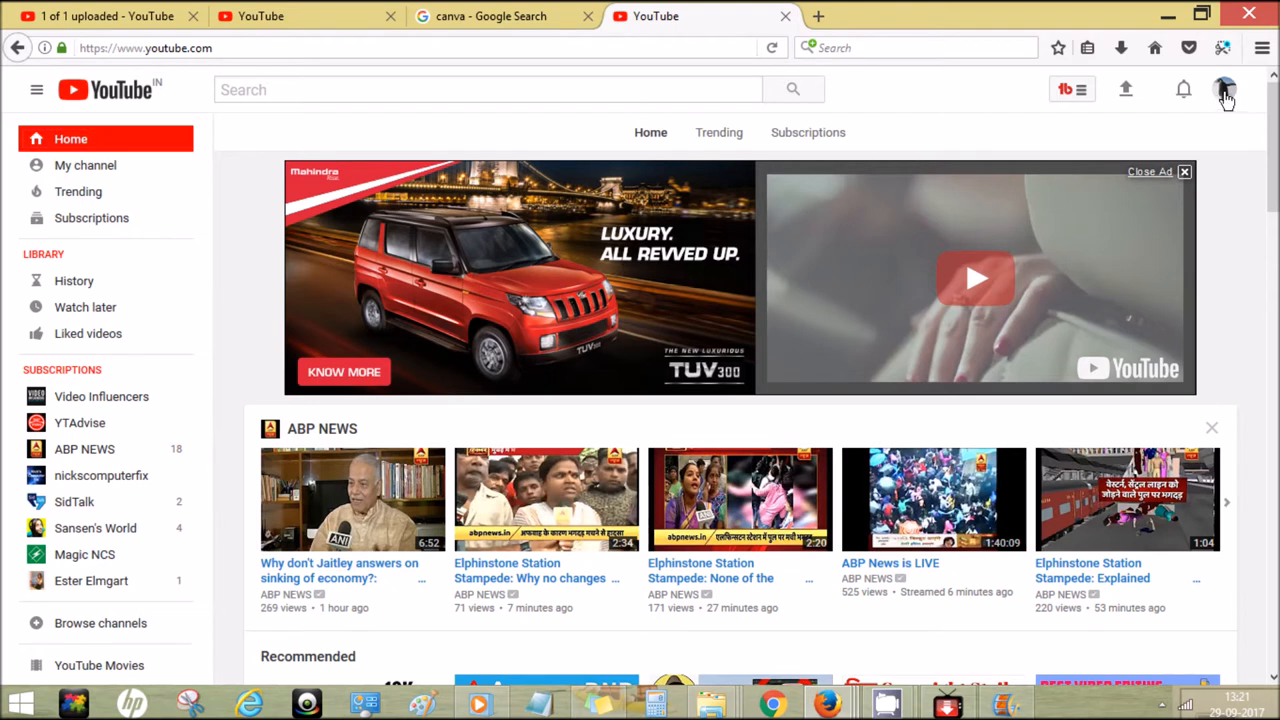
Reach the channel's Creator Studio dashboard from the account menu under the avatar.
left_click(1227, 88)
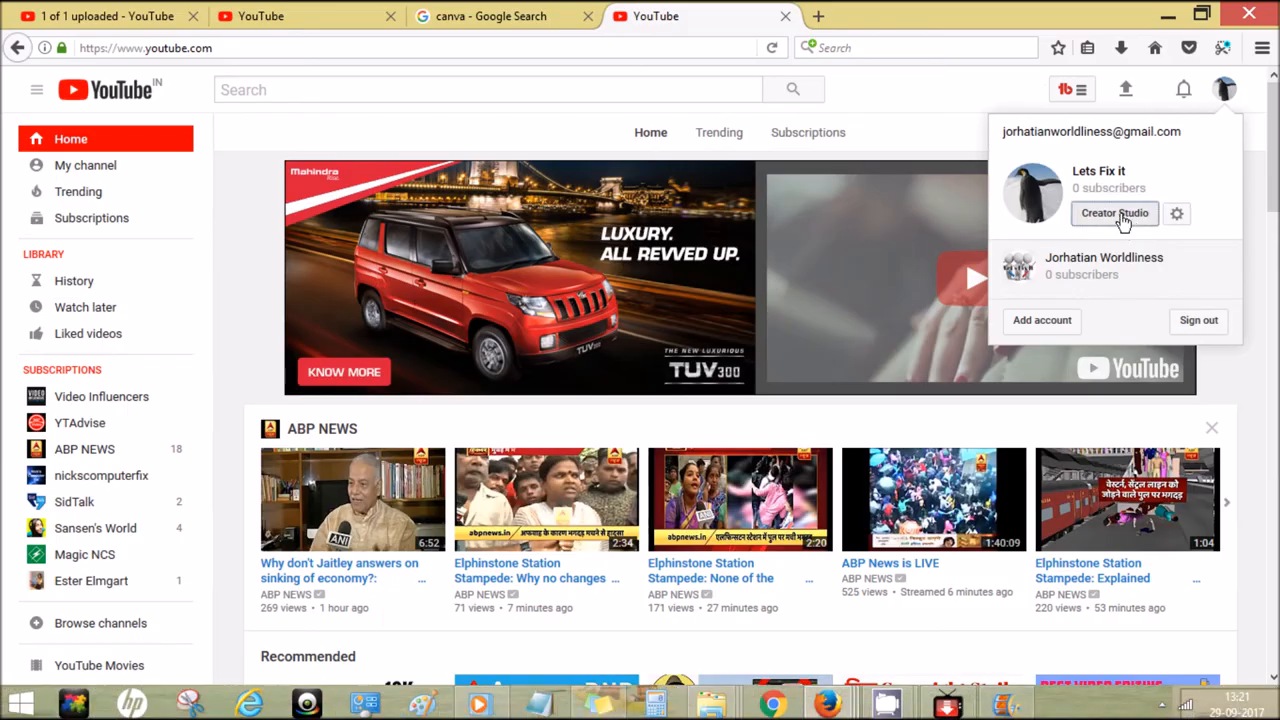
left_click(1114, 213)
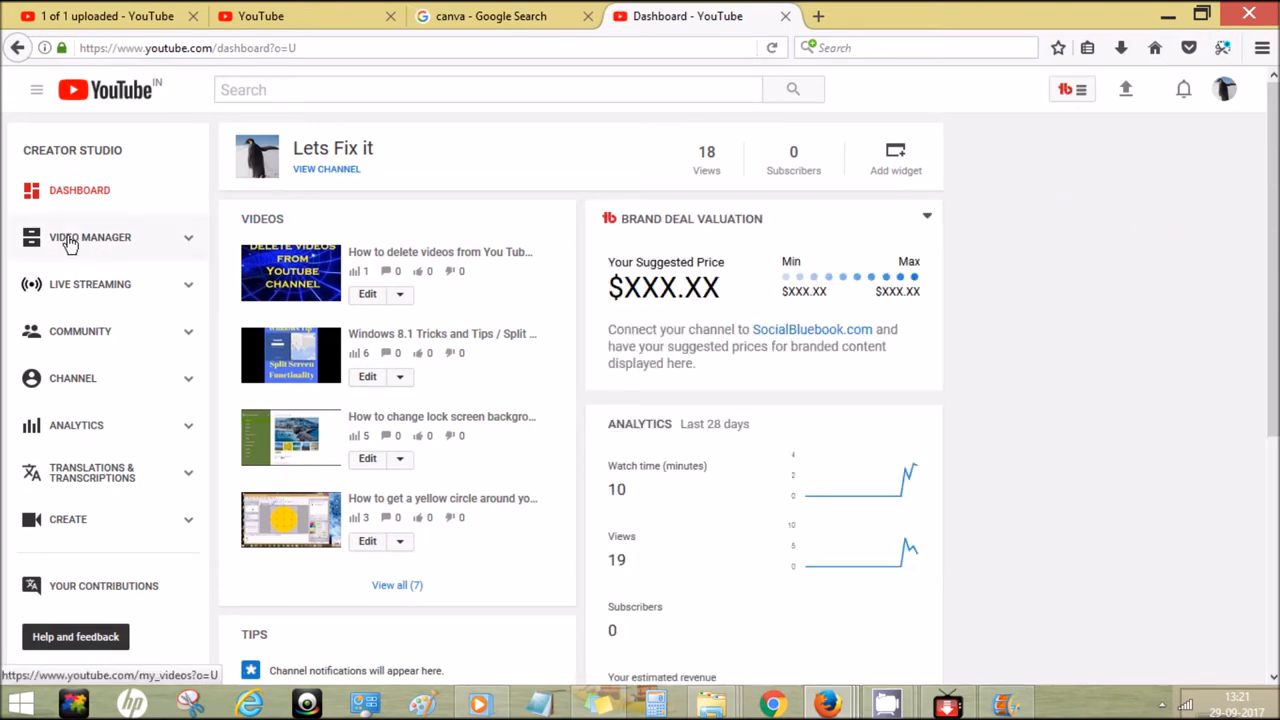
Show the Video Manager list of the channel's seven uploaded videos from the sidebar.
left_click(78, 238)
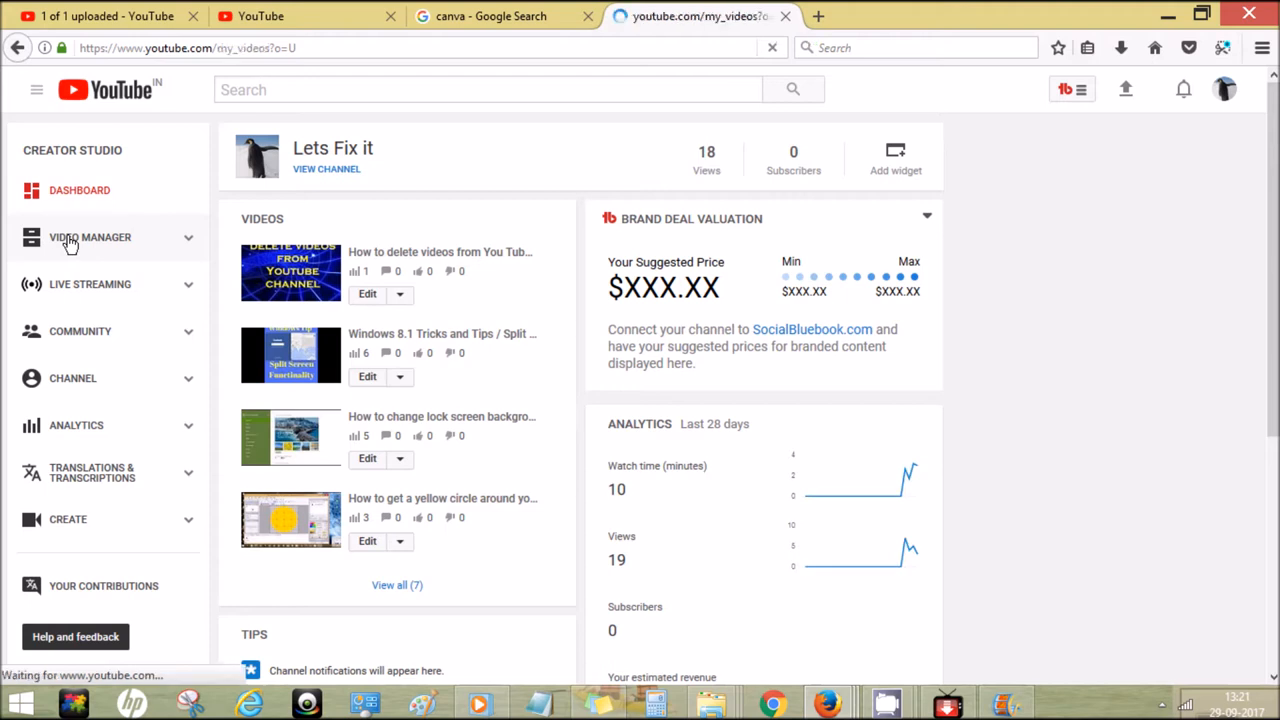
left_click(80, 237)
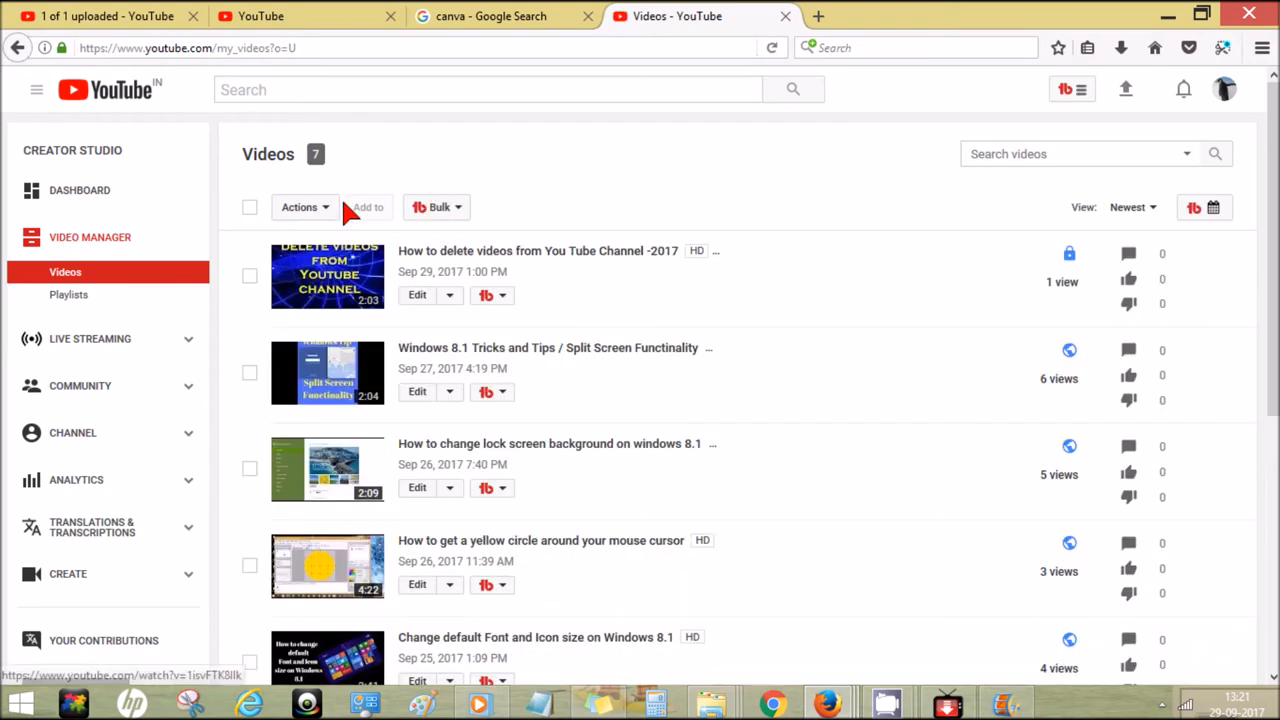
mouse_move(435, 296)
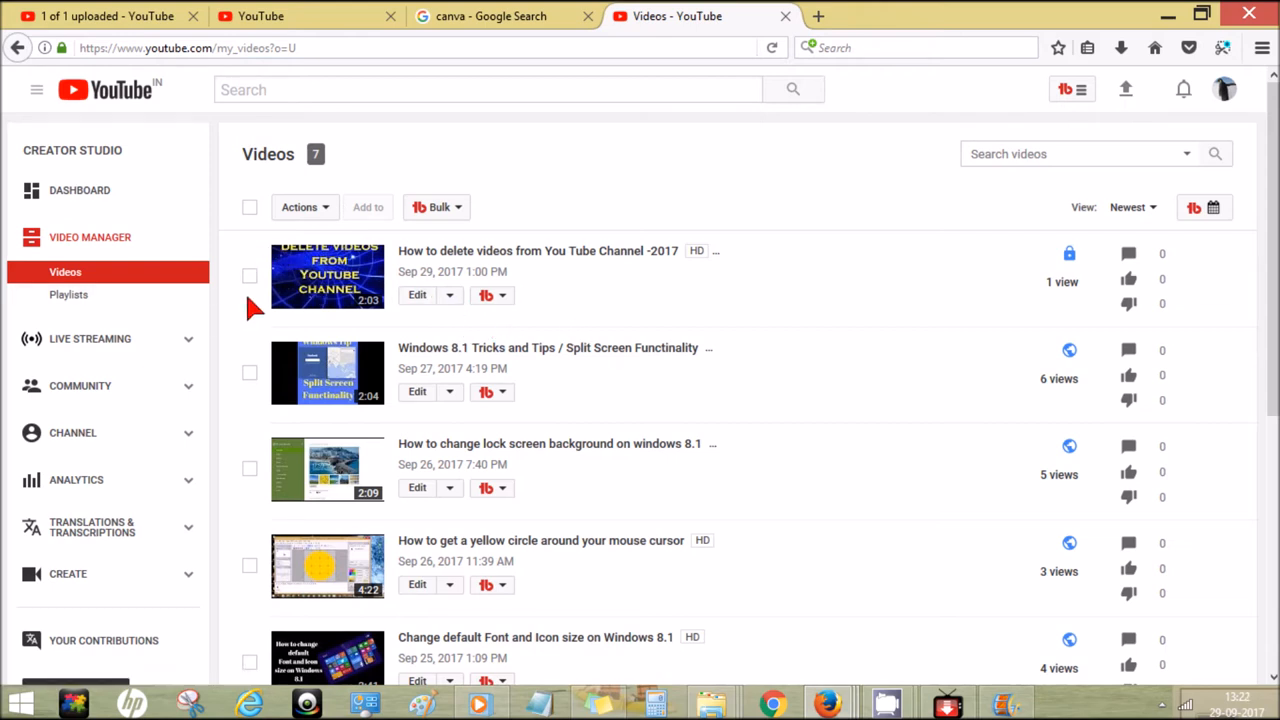
mouse_move(257, 291)
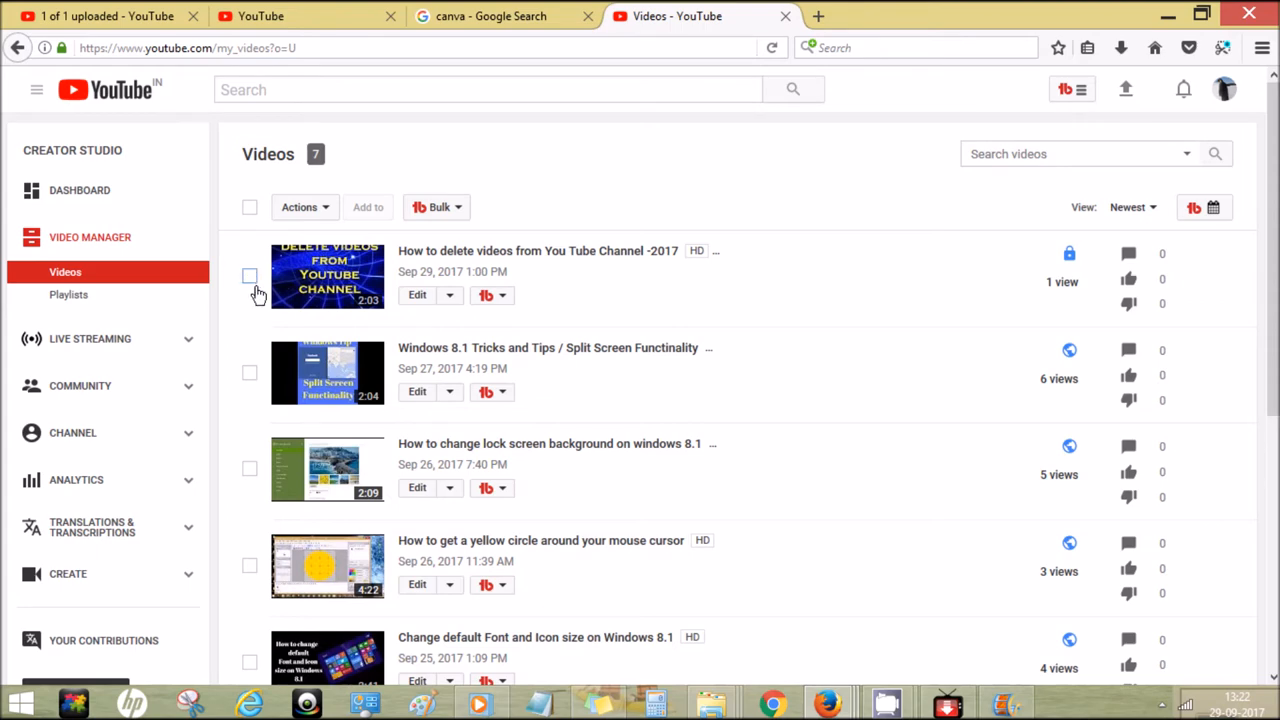
left_click(249, 275)
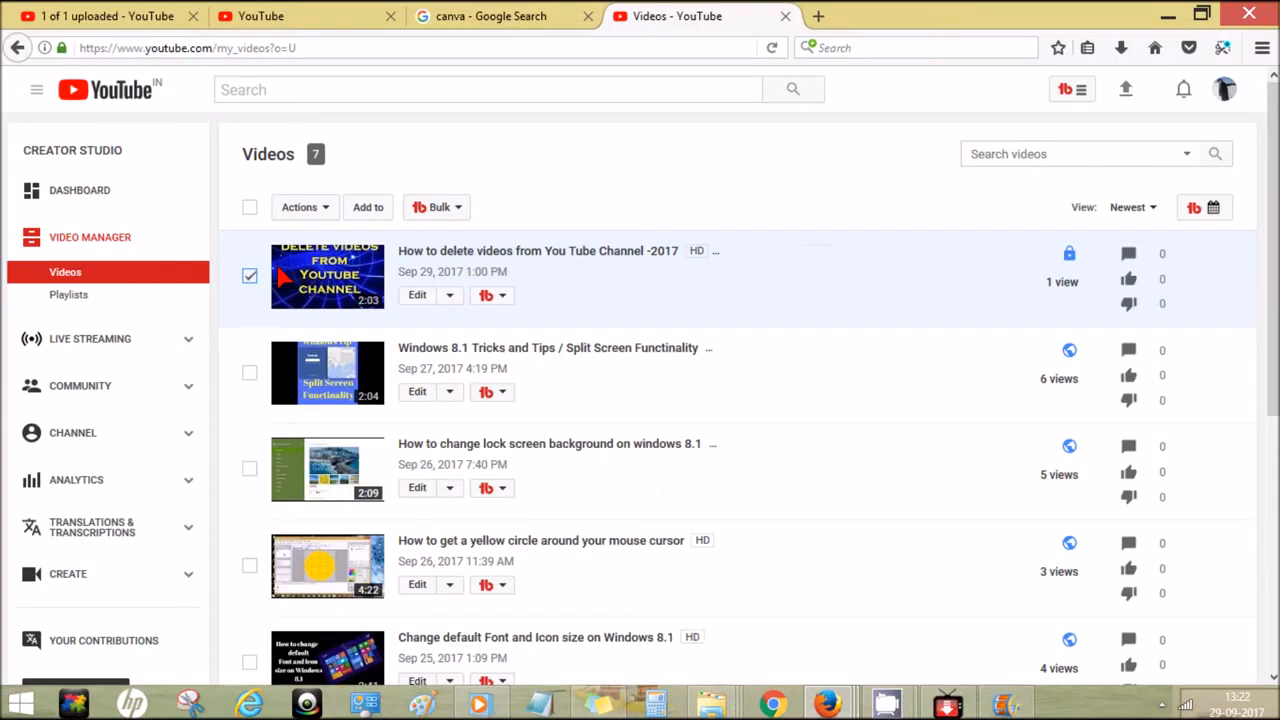
left_click(300, 207)
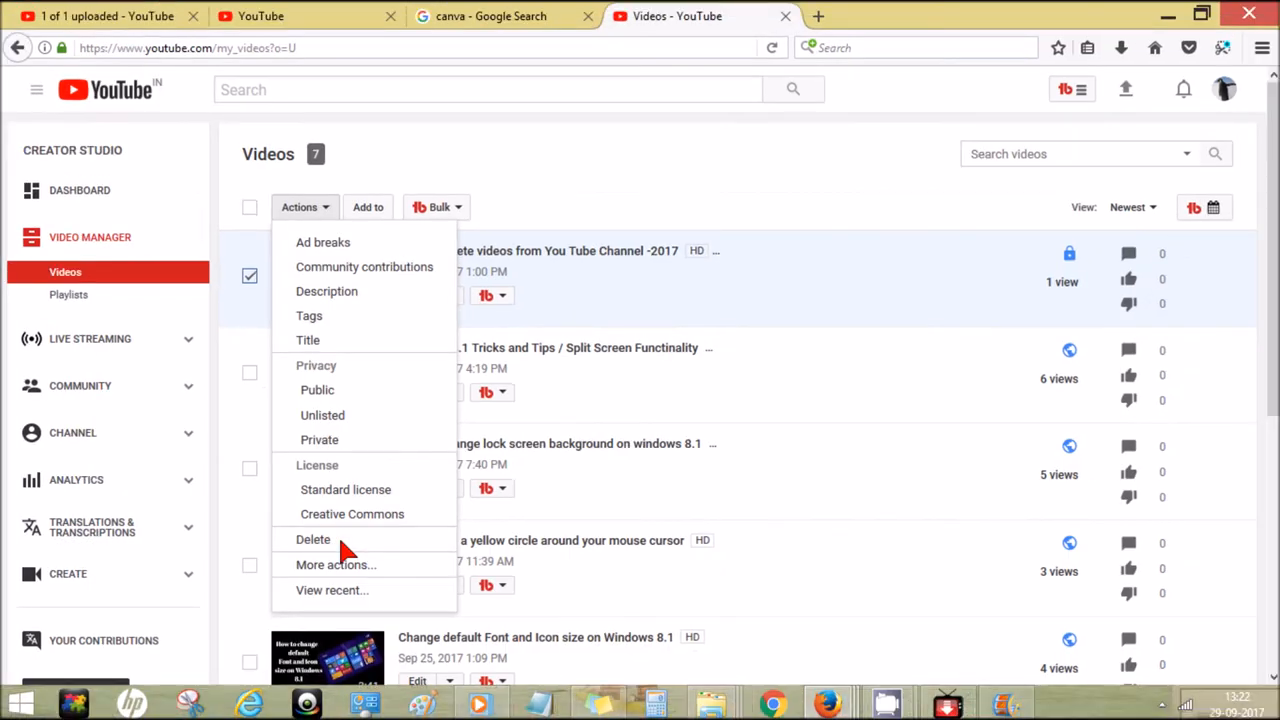
mouse_move(268, 299)
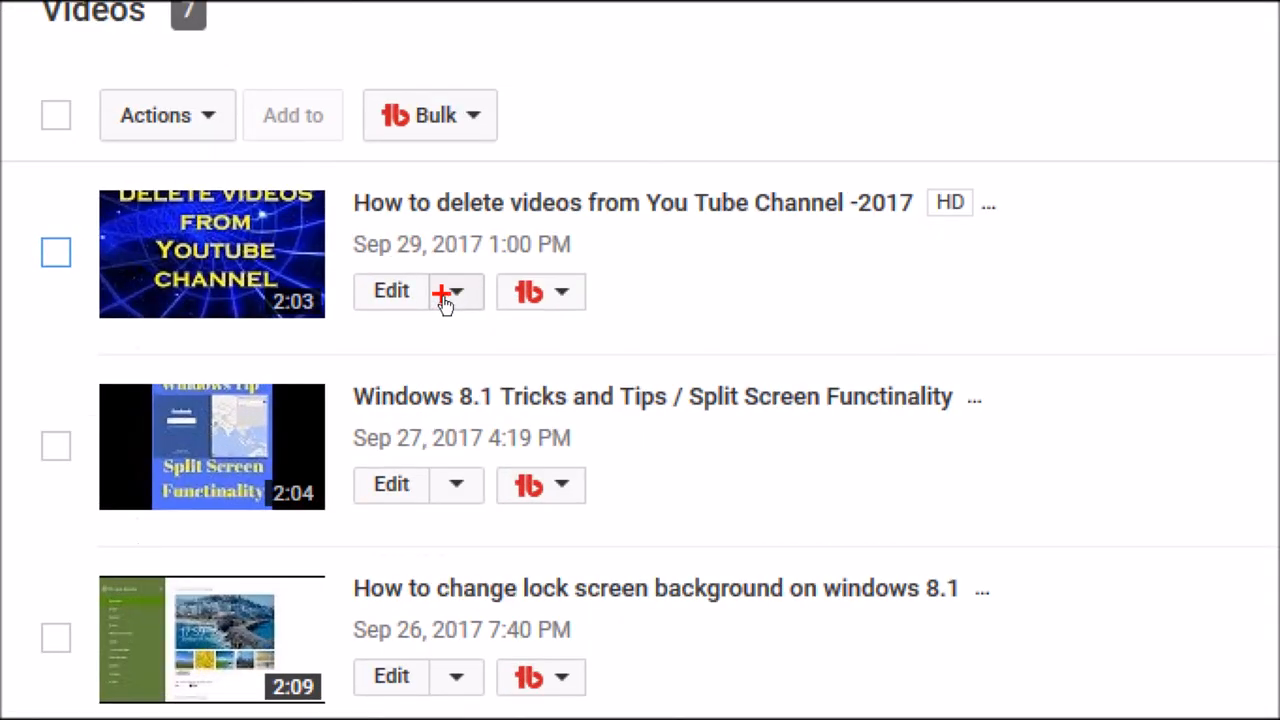
Delete the newest video via its Edit menu and confirm, leaving six videos listed.
left_click(450, 294)
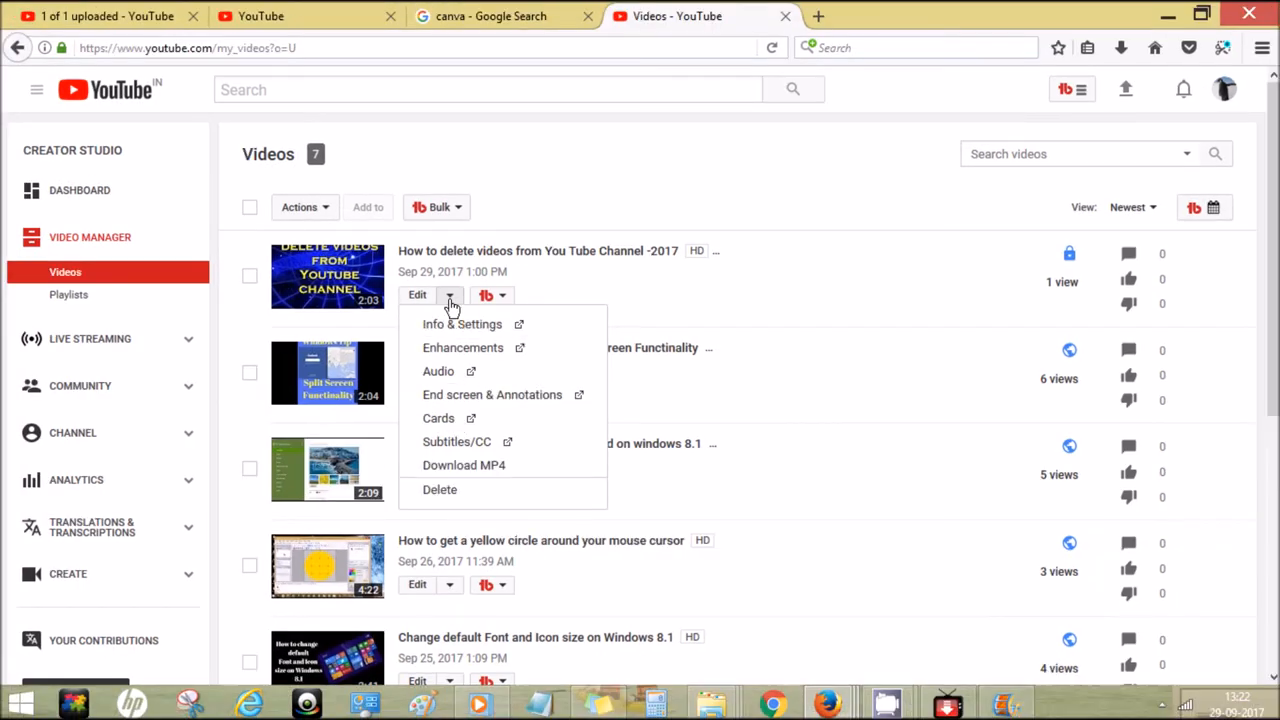
left_click(439, 490)
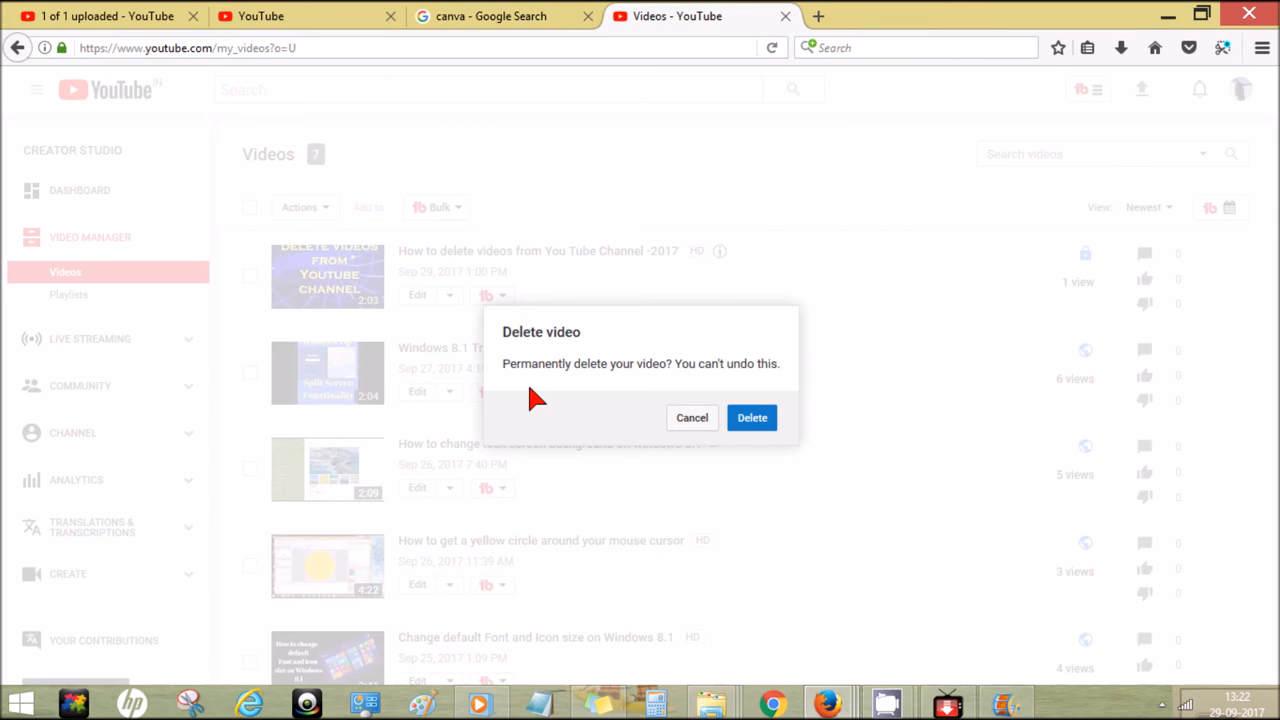
mouse_move(752, 418)
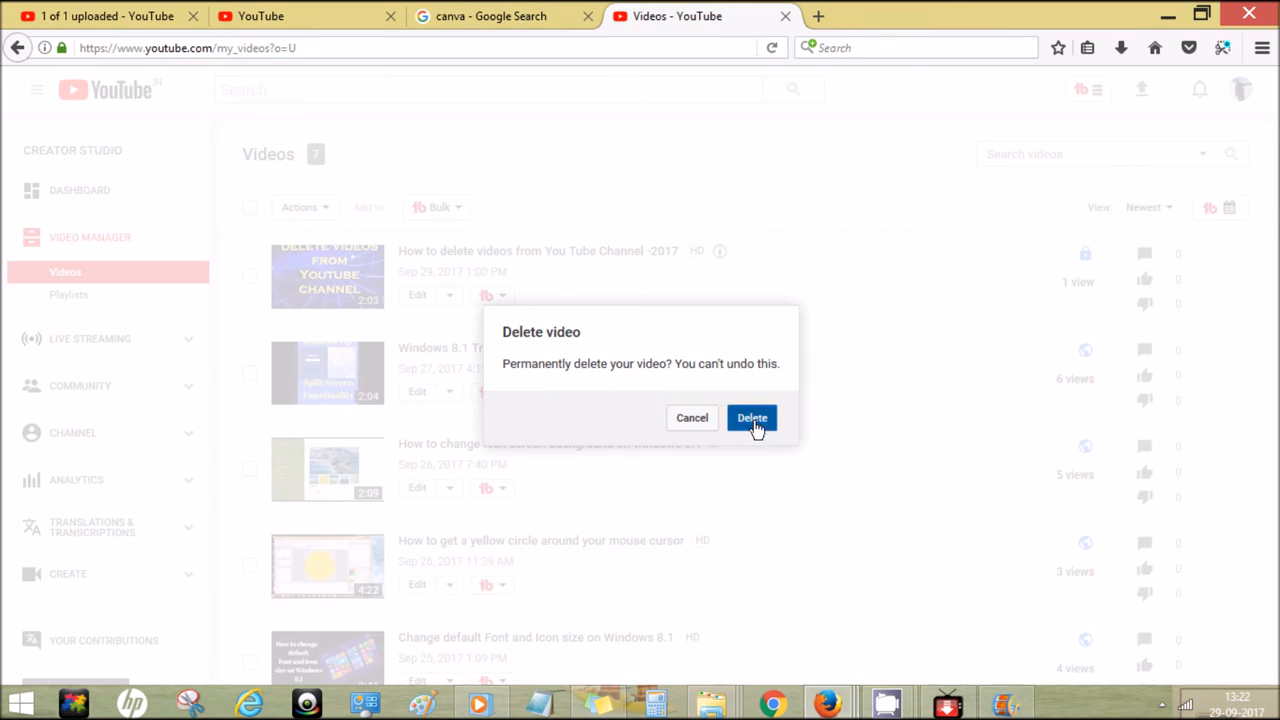
left_click(752, 417)
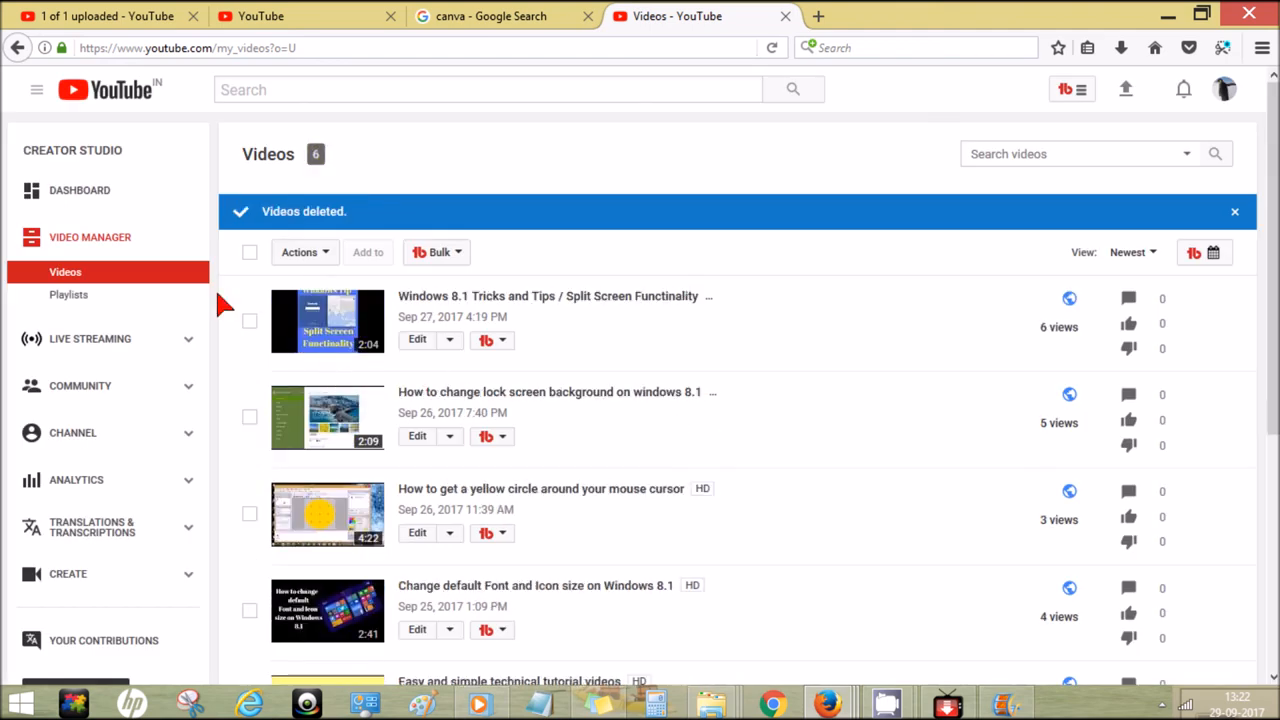
mouse_move(302, 321)
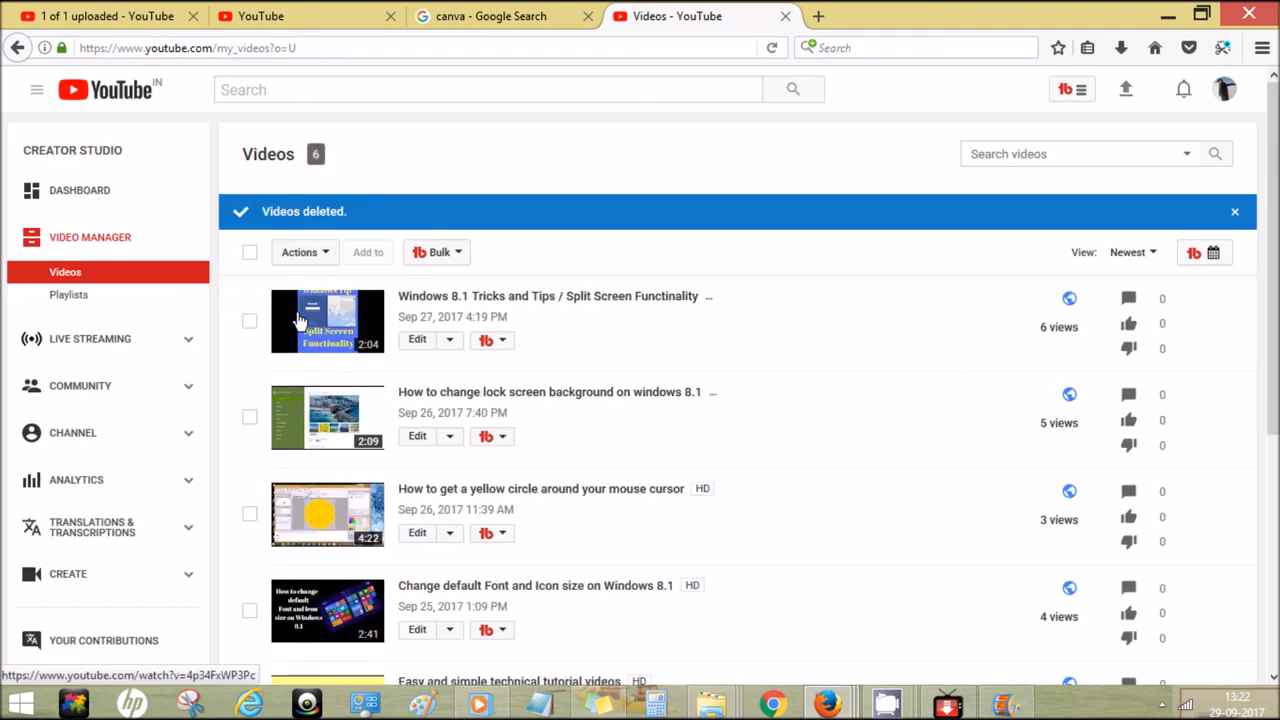